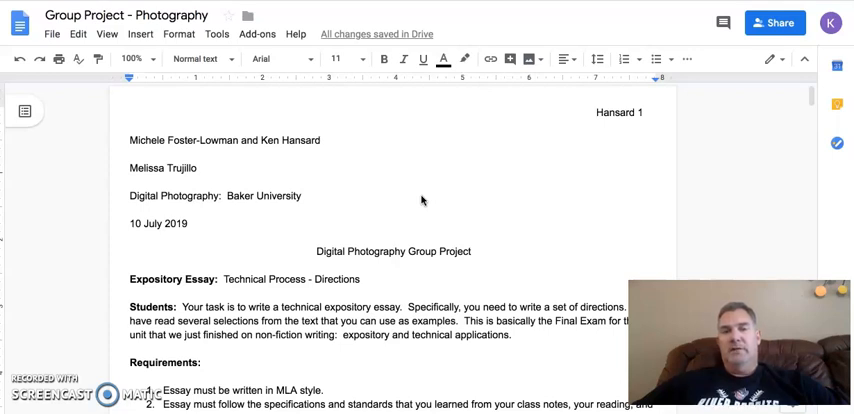
{"action": "scroll", "scroll_direction": "down", "scroll_amount": 3}
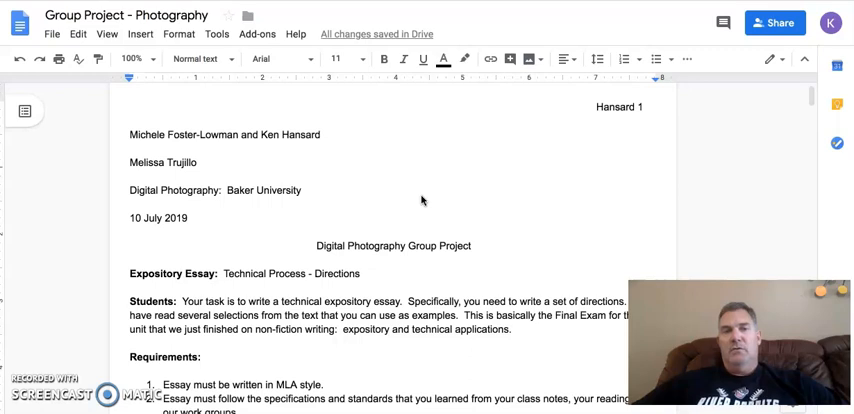
{"action": "scroll", "scroll_direction": "down", "scroll_amount": 3}
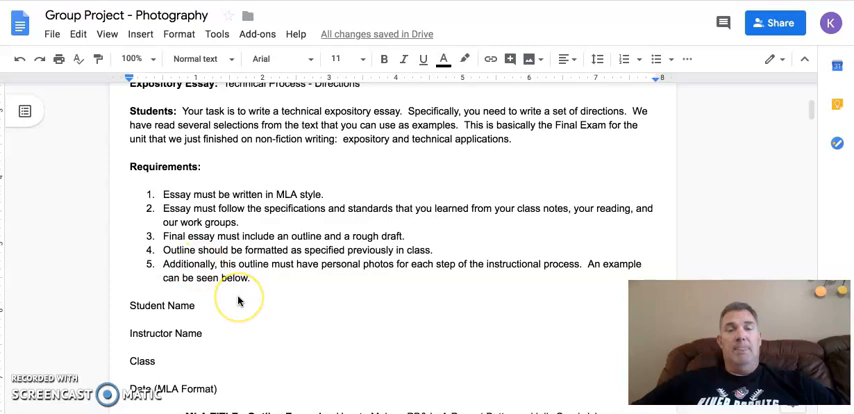
{"action": "scroll", "scroll_direction": "down", "scroll_amount": 3}
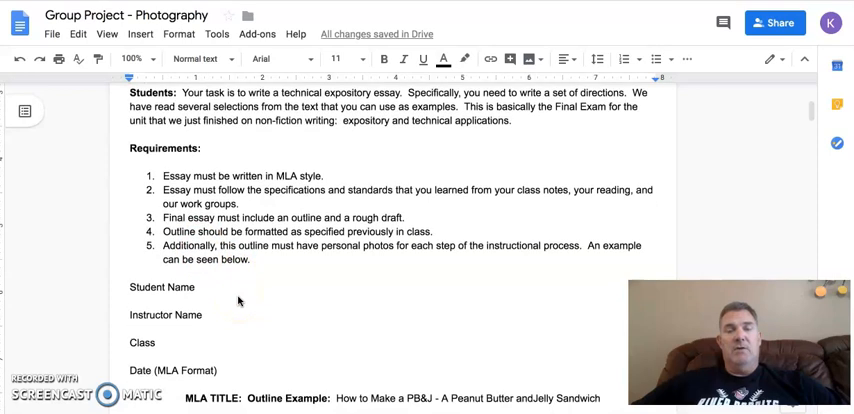
{"action": "scroll", "scroll_direction": "down", "scroll_amount": 3}
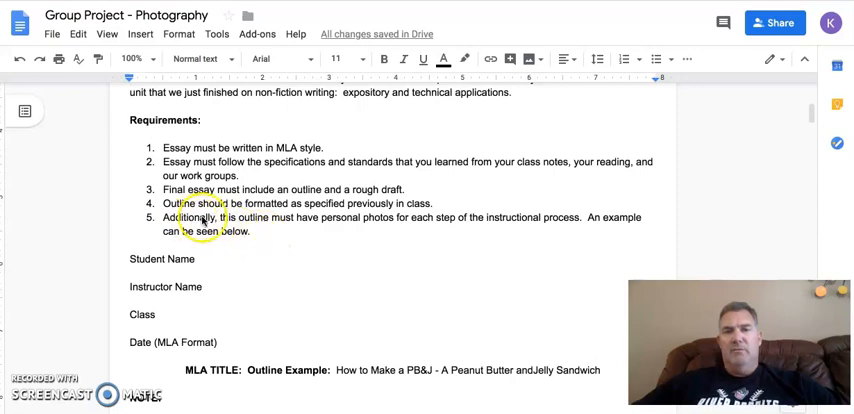
{"action": "mouse_move", "coordinate": [548, 224]}
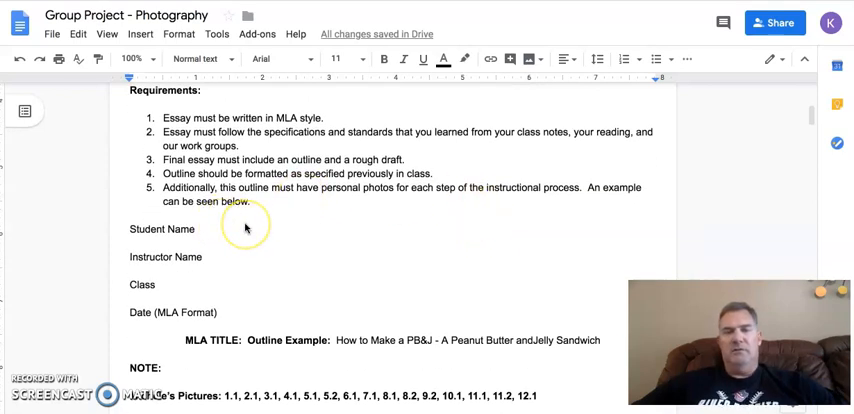
{"action": "scroll", "scroll_direction": "down", "scroll_amount": 3}
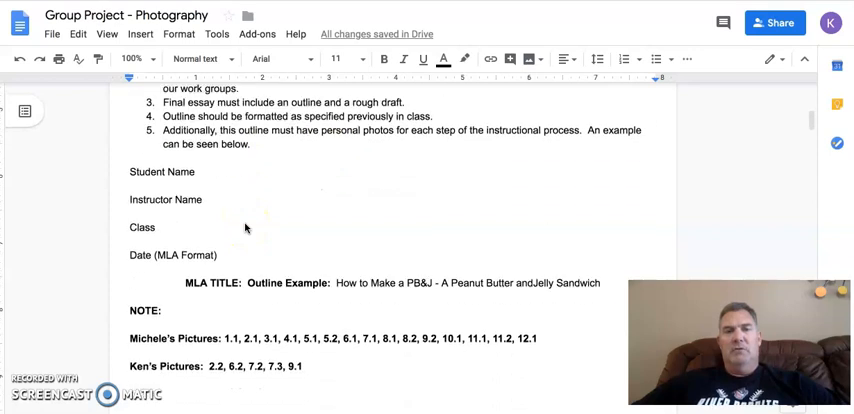
{"action": "scroll", "scroll_direction": "down", "scroll_amount": 3}
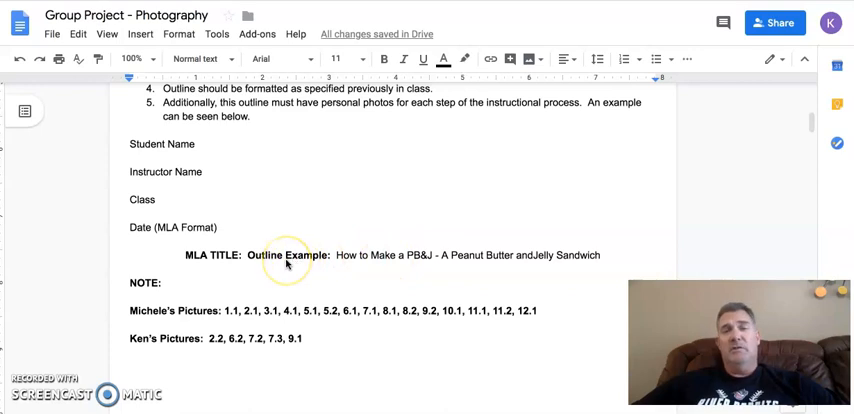
{"action": "scroll", "scroll_direction": "down", "scroll_amount": 3}
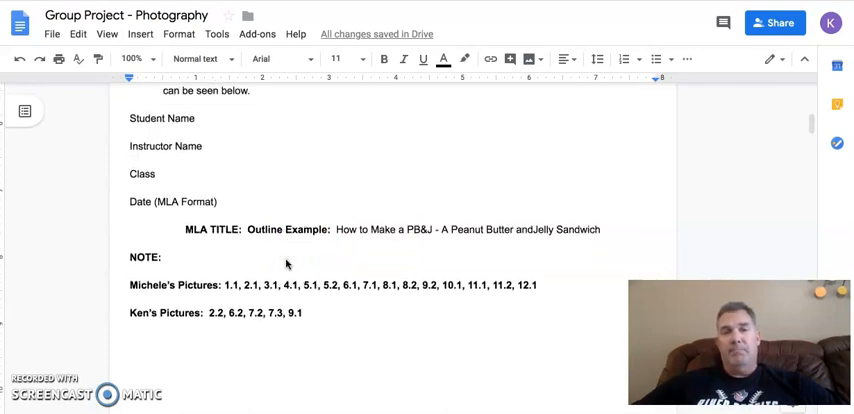
{"action": "scroll", "scroll_direction": "down", "scroll_amount": 3}
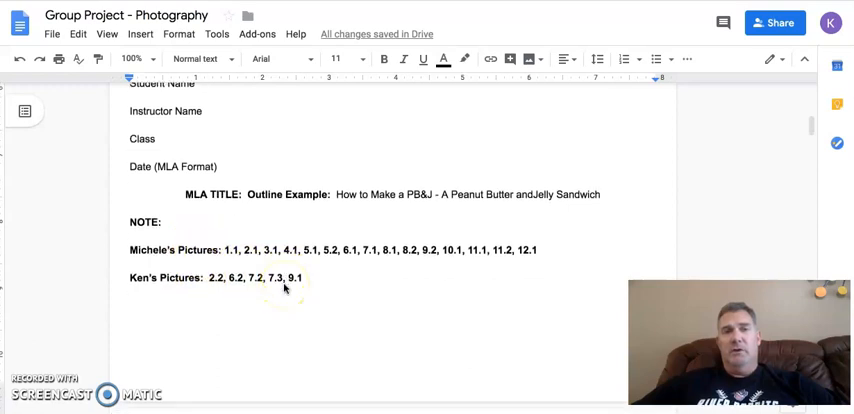
{"action": "scroll", "scroll_direction": "down", "scroll_amount": 3}
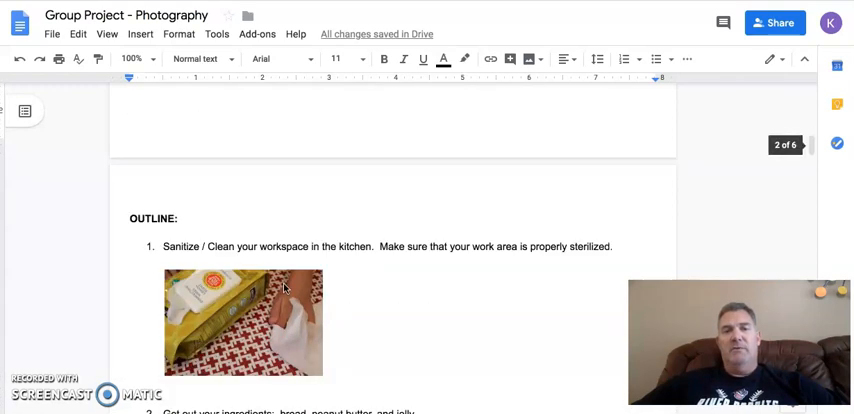
{"action": "scroll", "scroll_direction": "down", "scroll_amount": 3}
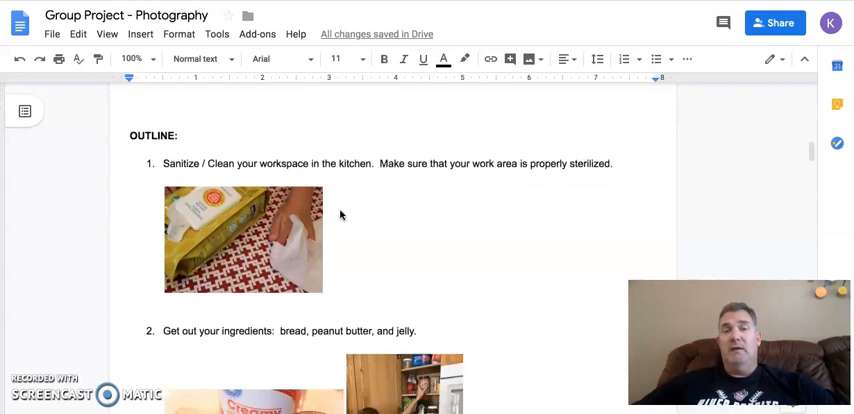
{"action": "scroll", "scroll_direction": "down", "scroll_amount": 3}
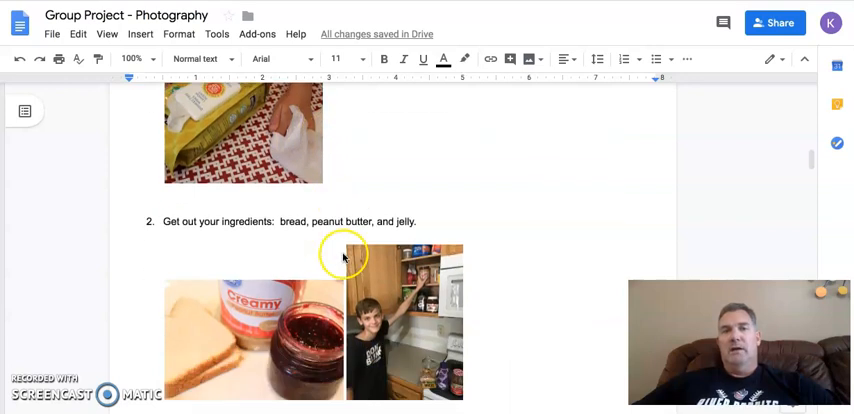
{"action": "scroll", "scroll_direction": "down", "scroll_amount": 3}
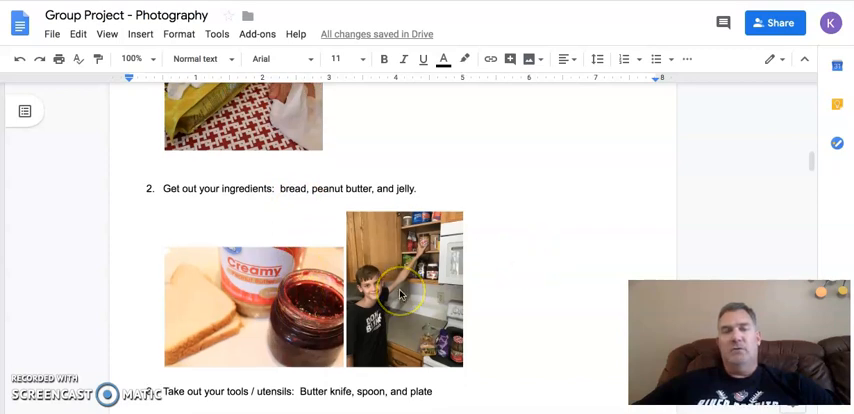
{"action": "scroll", "scroll_direction": "down", "scroll_amount": 3}
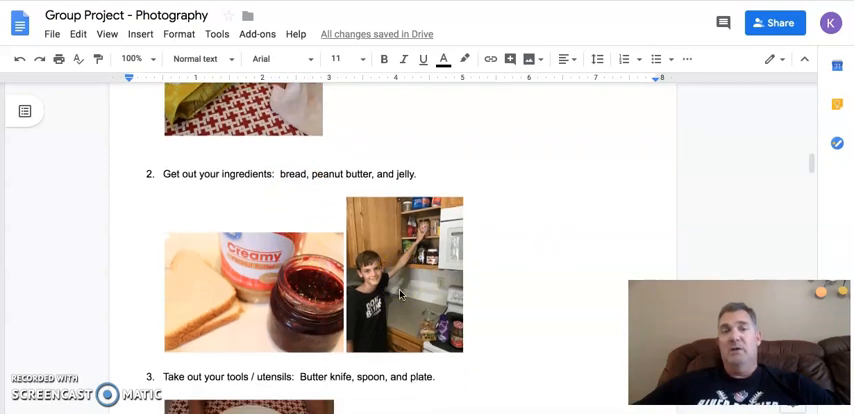
{"action": "scroll", "scroll_direction": "down", "scroll_amount": 3}
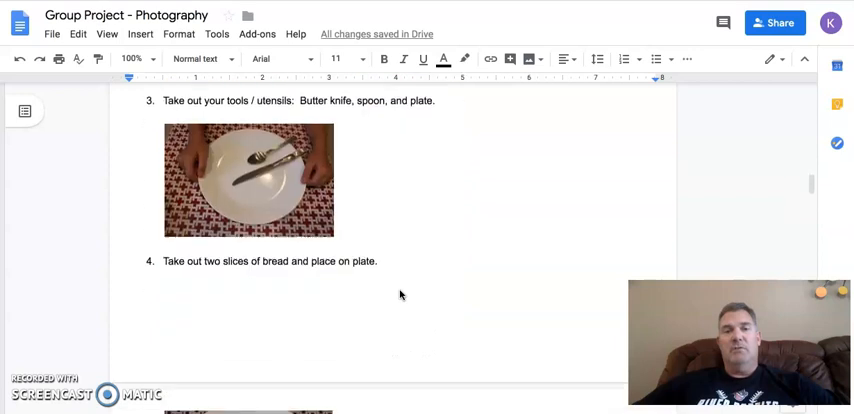
{"action": "scroll", "scroll_direction": "down", "scroll_amount": 3}
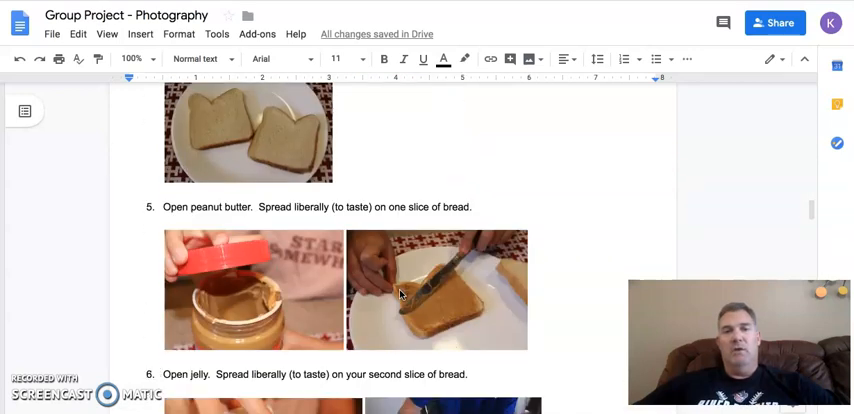
{"action": "scroll", "scroll_direction": "down", "scroll_amount": 3}
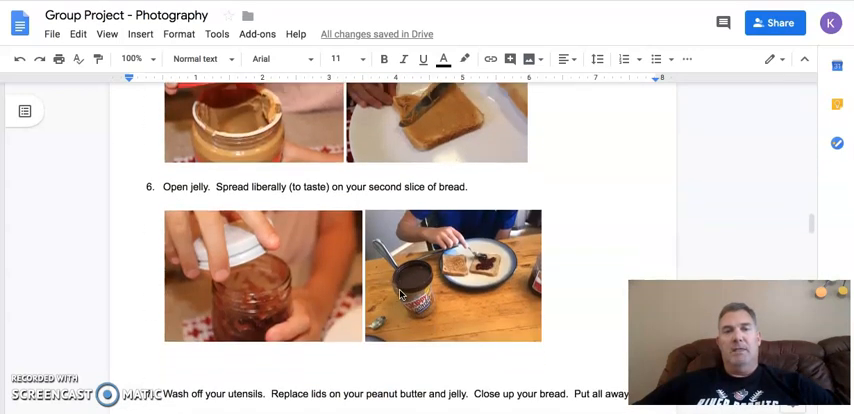
{"action": "scroll", "scroll_direction": "down", "scroll_amount": 3}
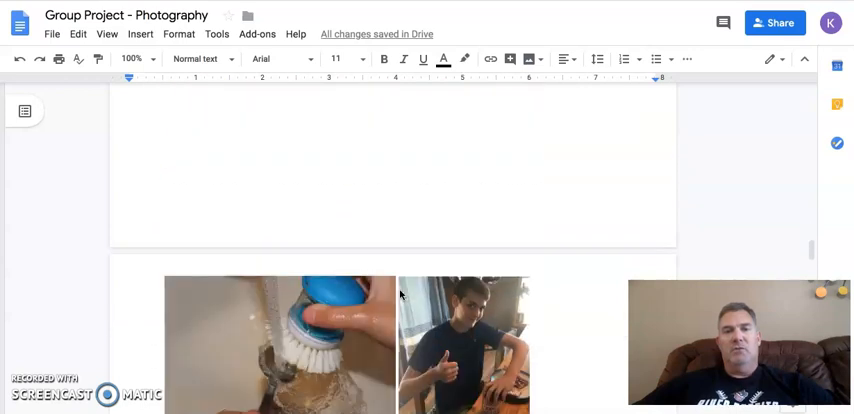
{"action": "scroll", "scroll_direction": "down", "scroll_amount": 3}
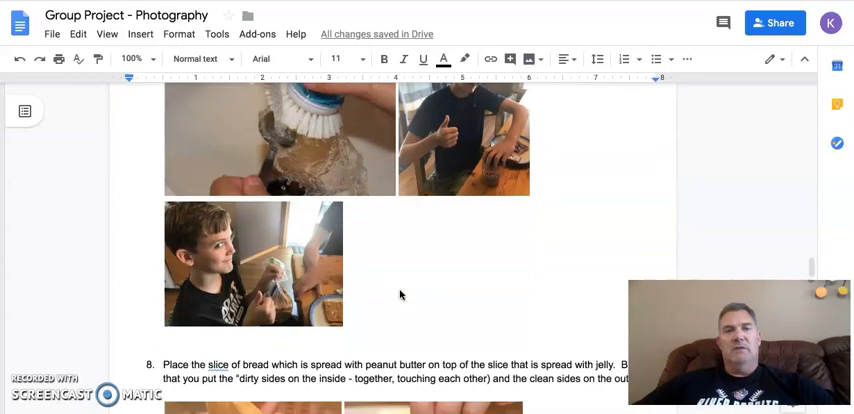